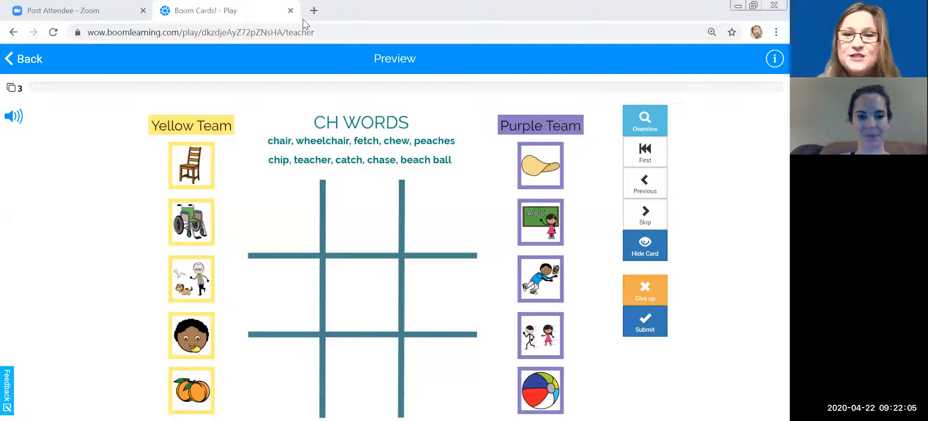
{"action": "mouse_move", "coordinate": [710, 164]}
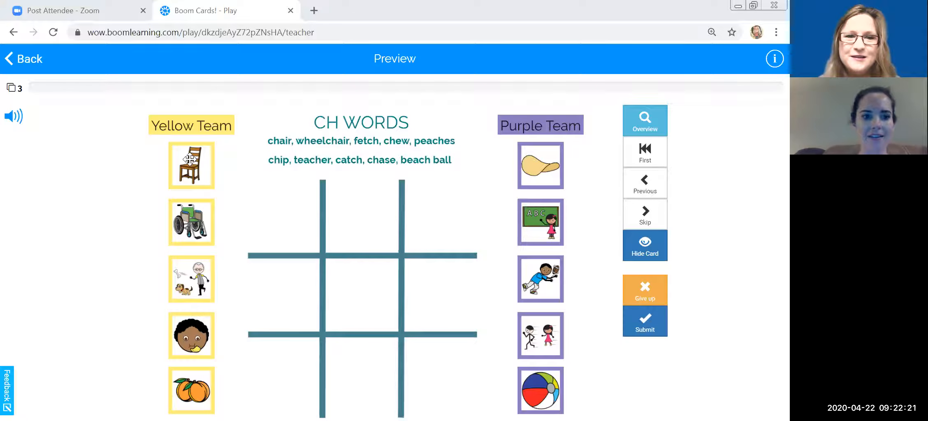
Place Yellow Team's chair picture in the top-left square as the first move.
{"action": "left_click_drag", "start_coordinate": [190, 164], "coordinate": [298, 246]}
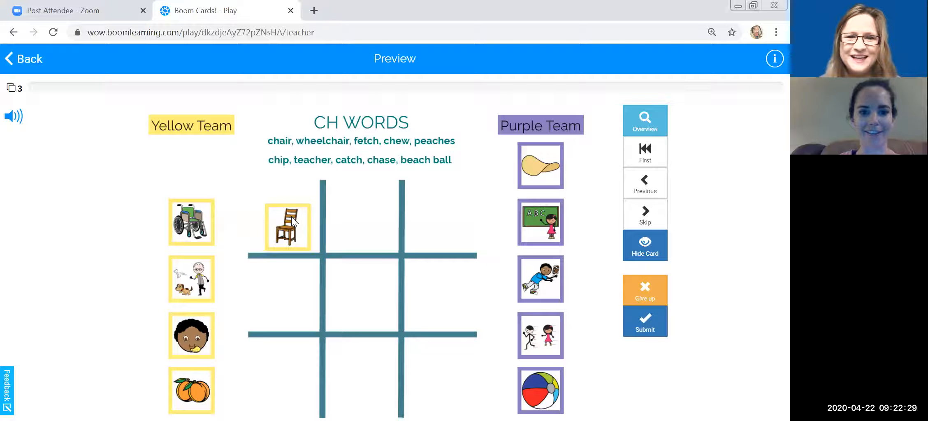
{"action": "mouse_move", "coordinate": [340, 136]}
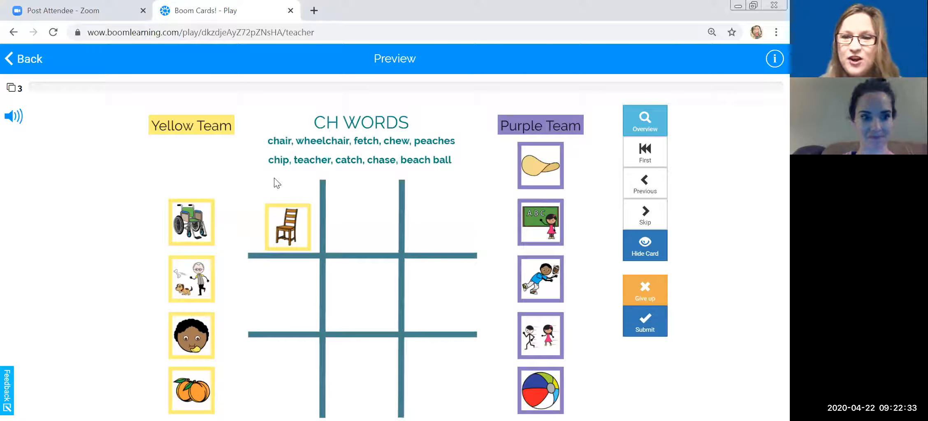
{"action": "mouse_move", "coordinate": [579, 194]}
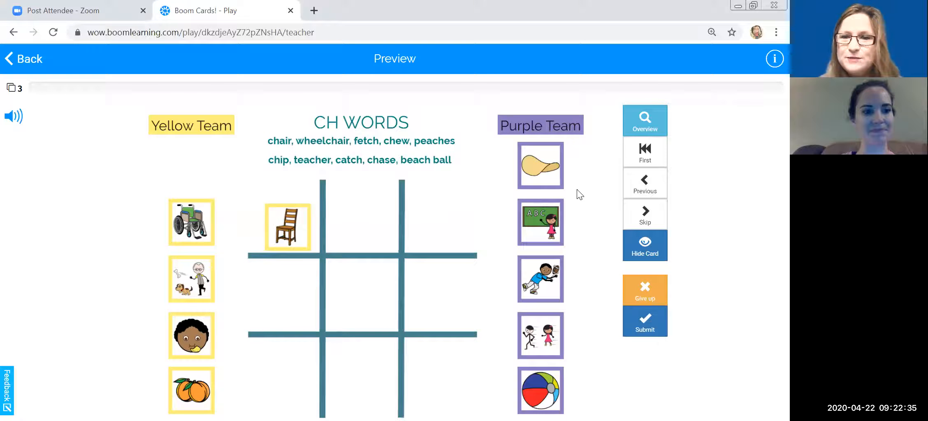
{"action": "mouse_move", "coordinate": [541, 166]}
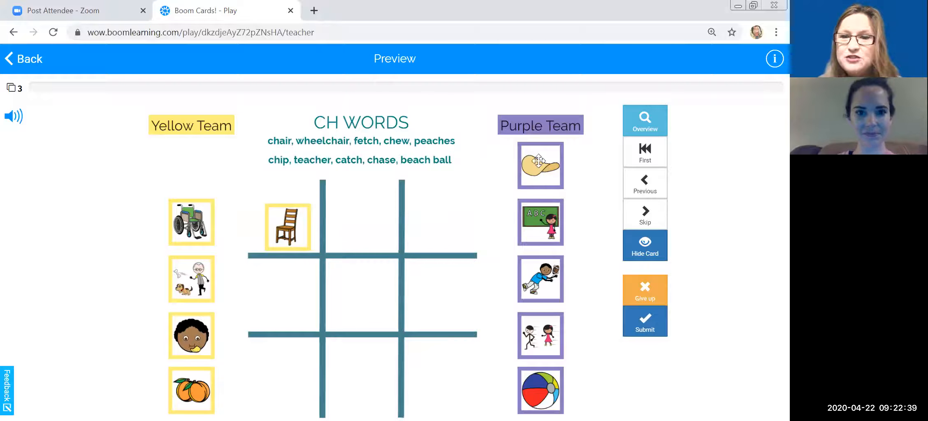
Place Purple Team's chip picture in the centre square and settle it in position.
{"action": "left_click_drag", "start_coordinate": [540, 165], "coordinate": [387, 274]}
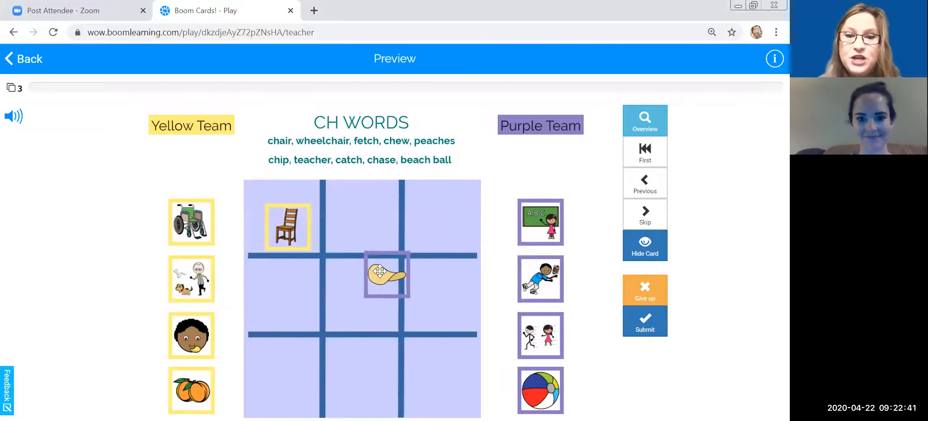
{"action": "left_click_drag", "start_coordinate": [387, 274], "coordinate": [362, 292]}
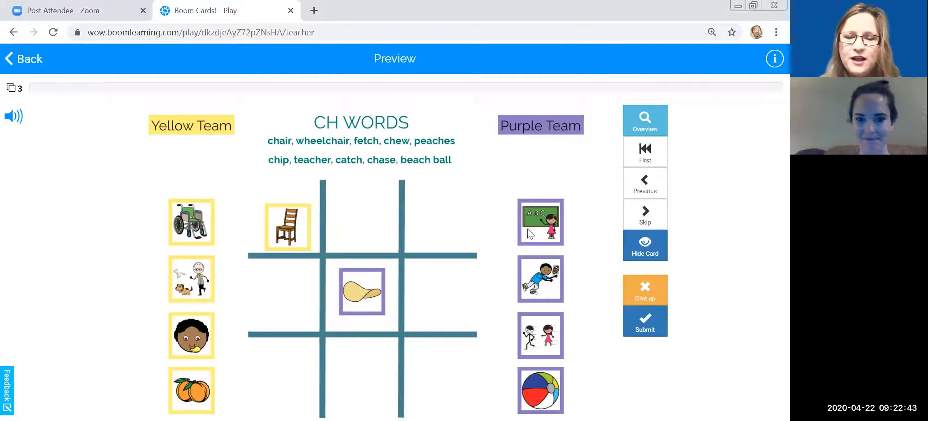
{"action": "mouse_move", "coordinate": [710, 197]}
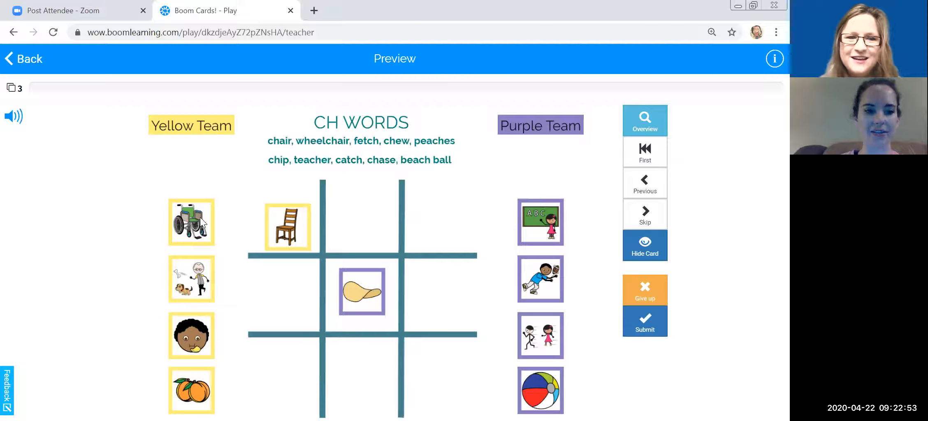
Place Yellow Team's wheelchair picture in the top-middle square beside the chair.
{"action": "left_click_drag", "start_coordinate": [191, 222], "coordinate": [371, 234]}
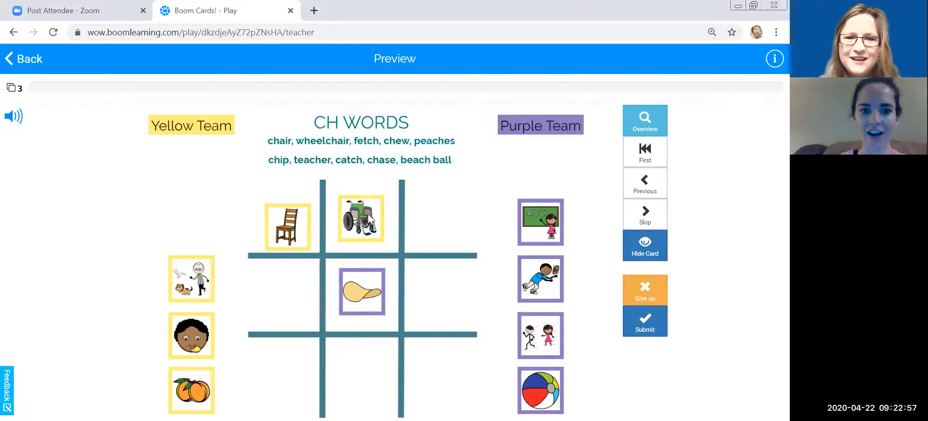
{"action": "mouse_move", "coordinate": [186, 188]}
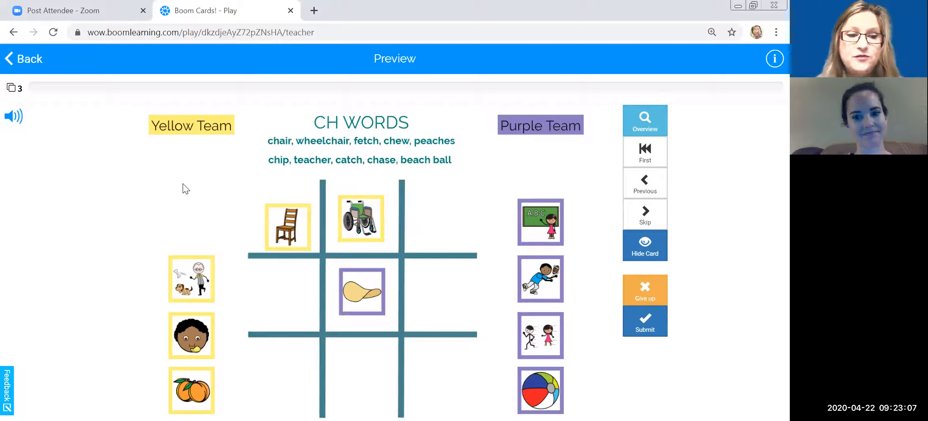
{"action": "mouse_move", "coordinate": [77, 140]}
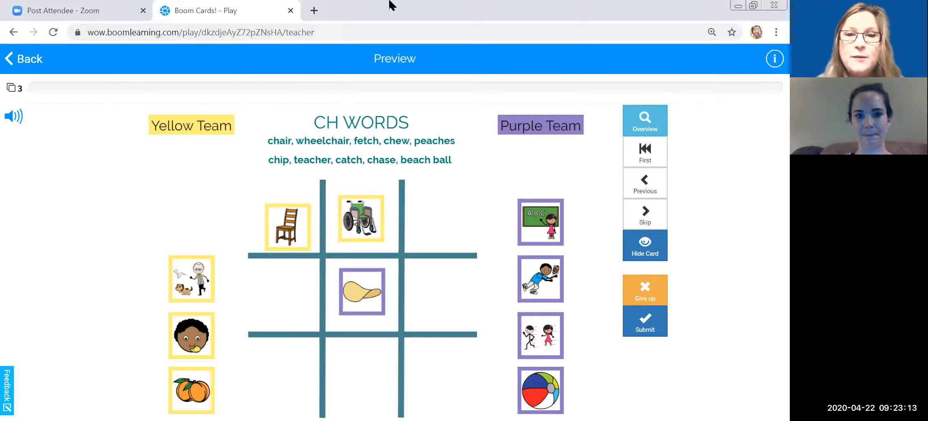
{"action": "mouse_move", "coordinate": [335, 11]}
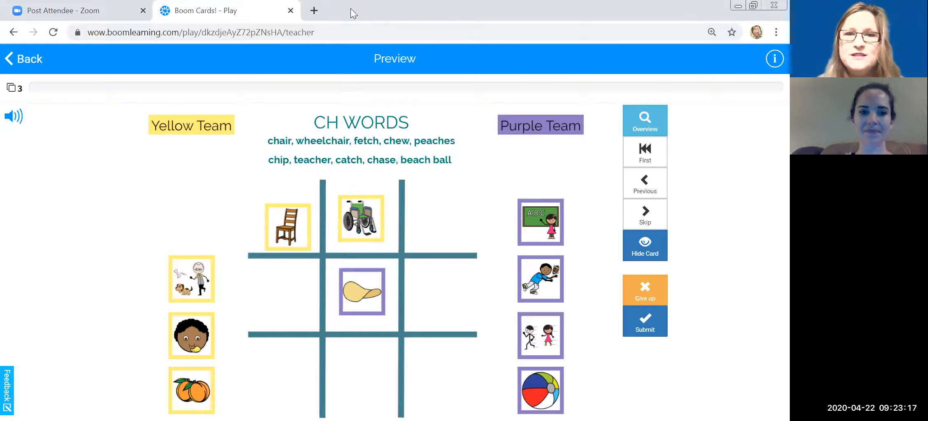
{"action": "mouse_move", "coordinate": [387, 12]}
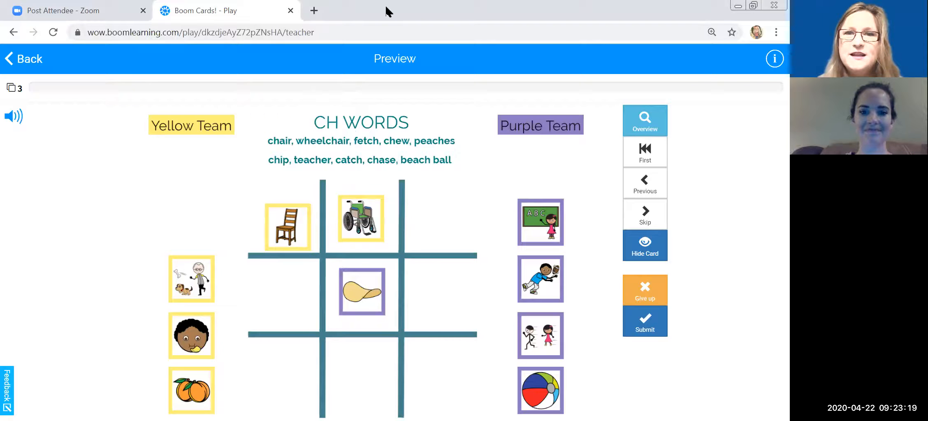